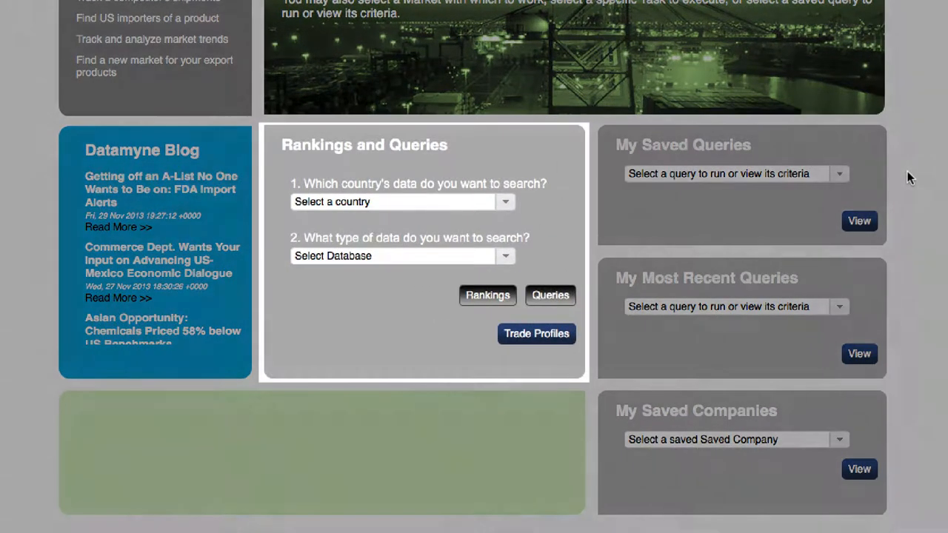
# Enter United States as the country for the maritime imports query.
pyautogui.write('United States')
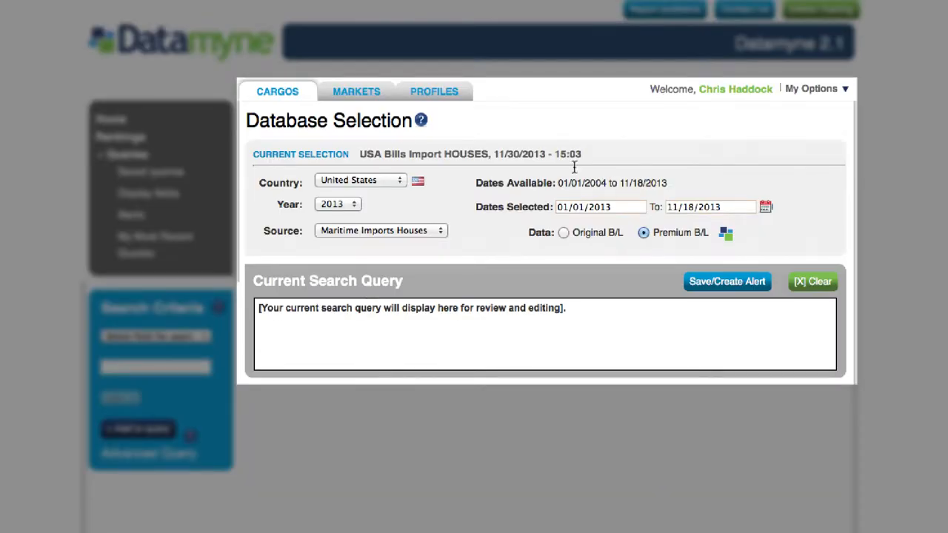
# Add a Commodity criterion 'green coff' to the query to start the results preview.
pyautogui.click(155, 336)
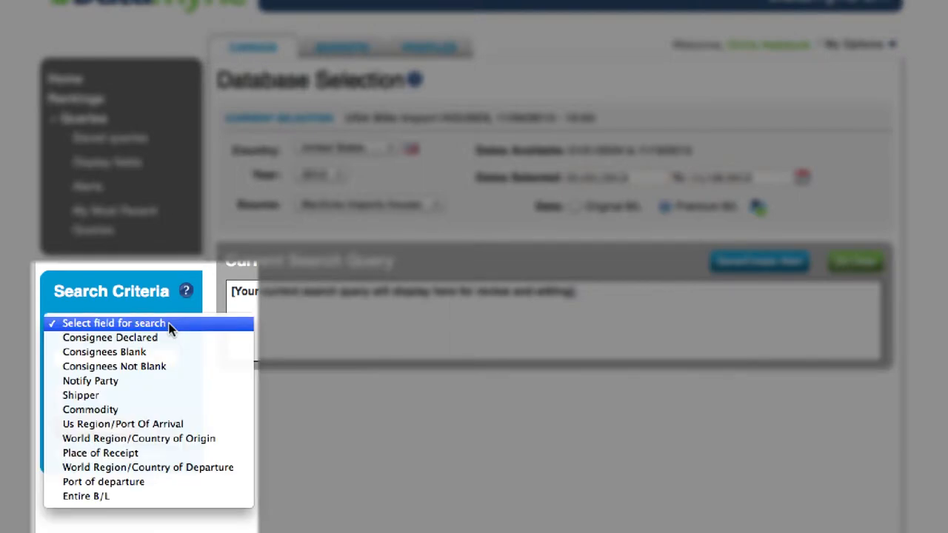
pyautogui.click(89, 410)
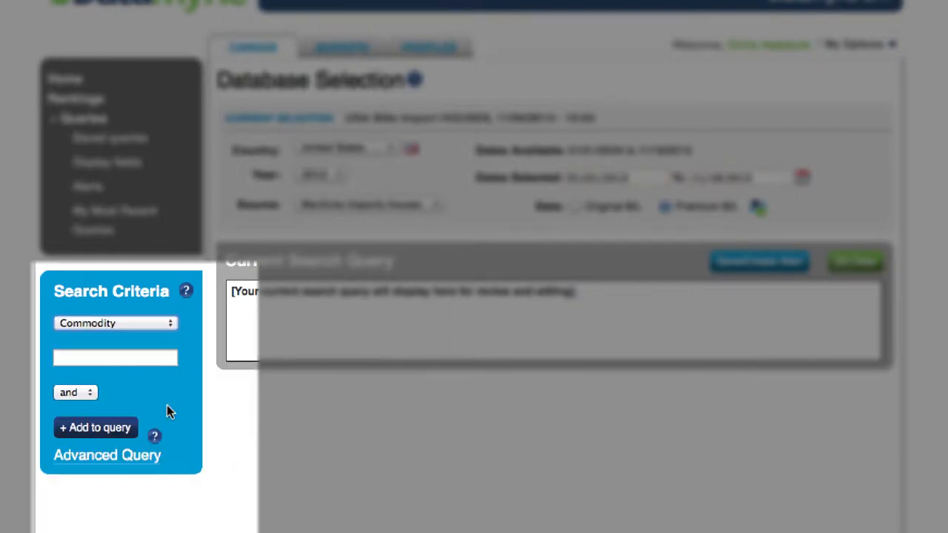
pyautogui.write('g')
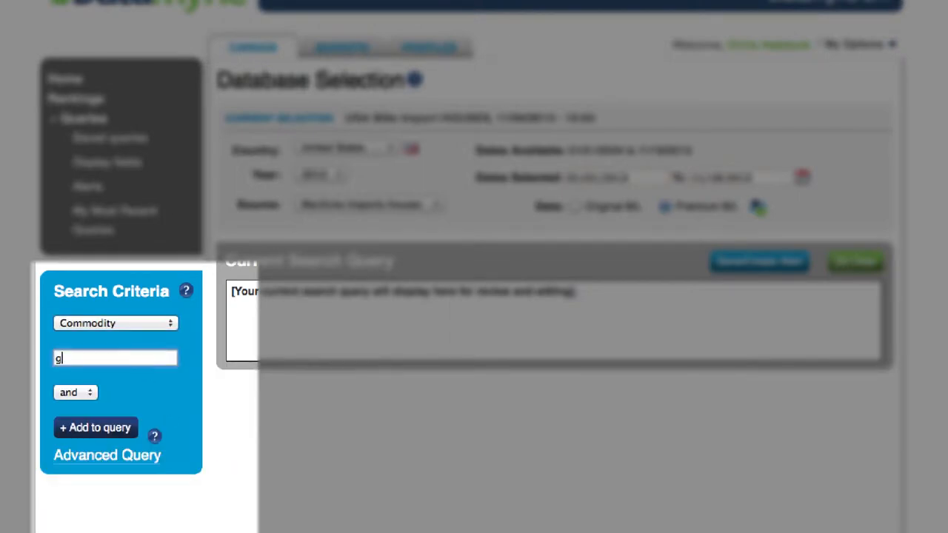
pyautogui.write('reen coff')
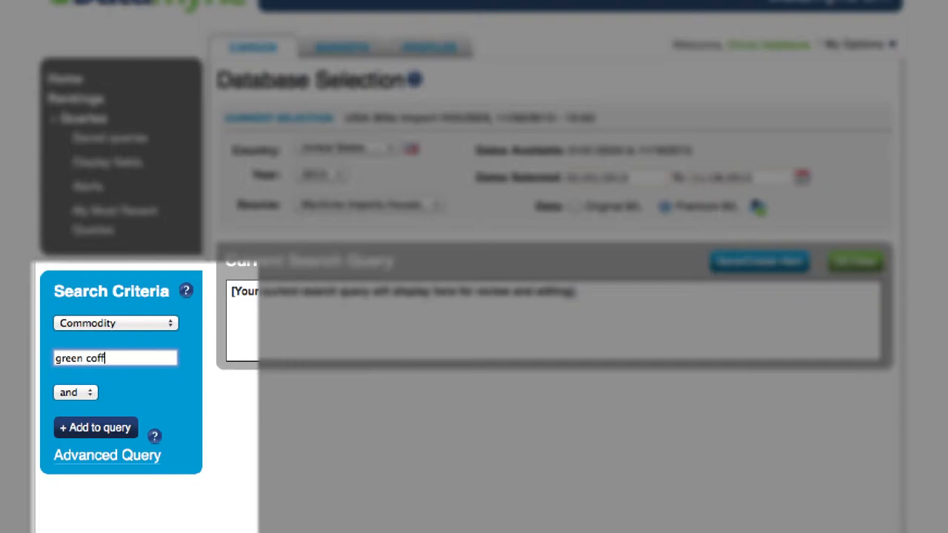
pyautogui.click(95, 428)
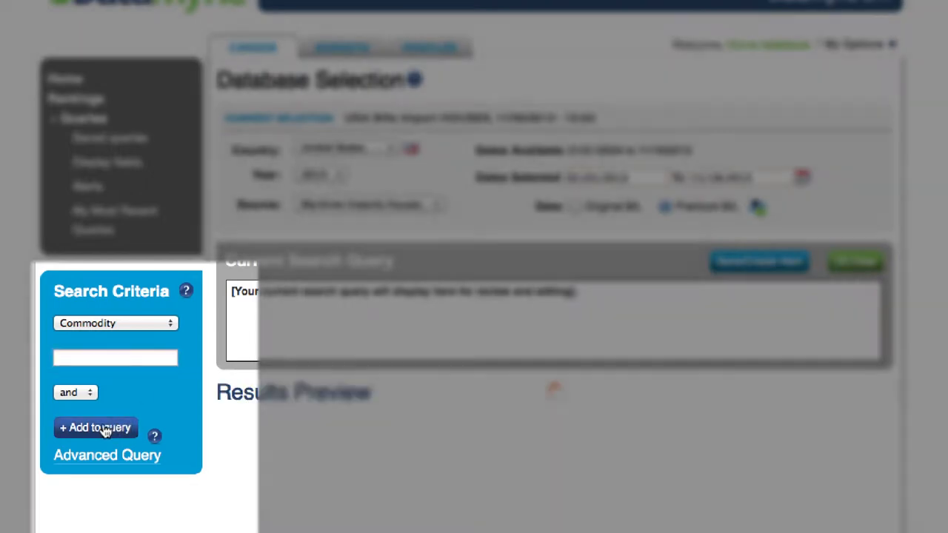